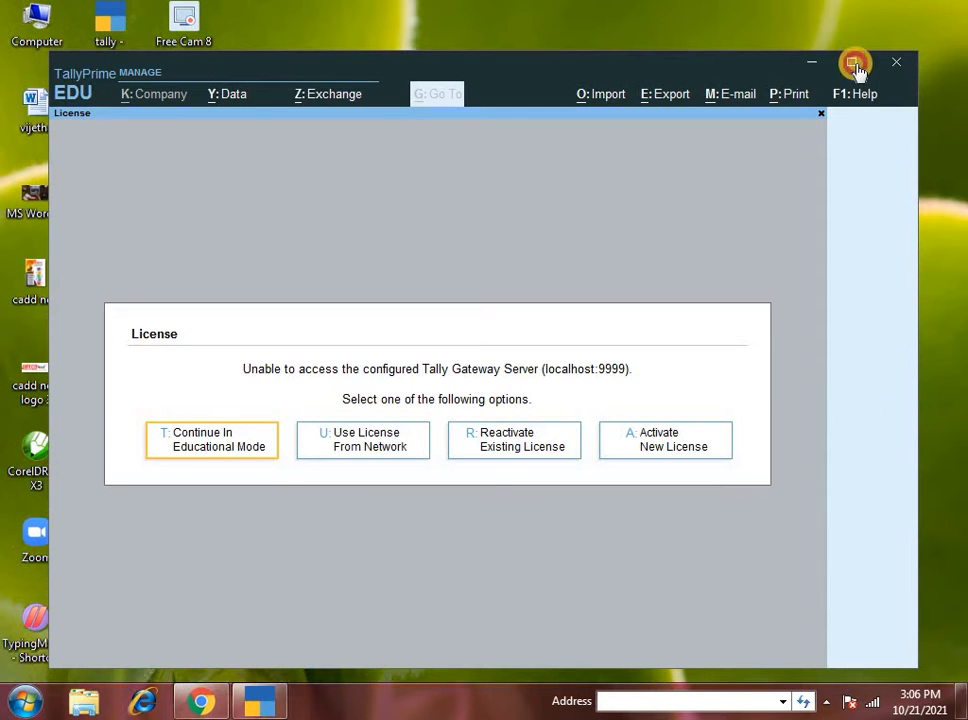
# - Continue in educational mode and start a blank Create Company form via the Company menu
pyautogui.click(856, 64)
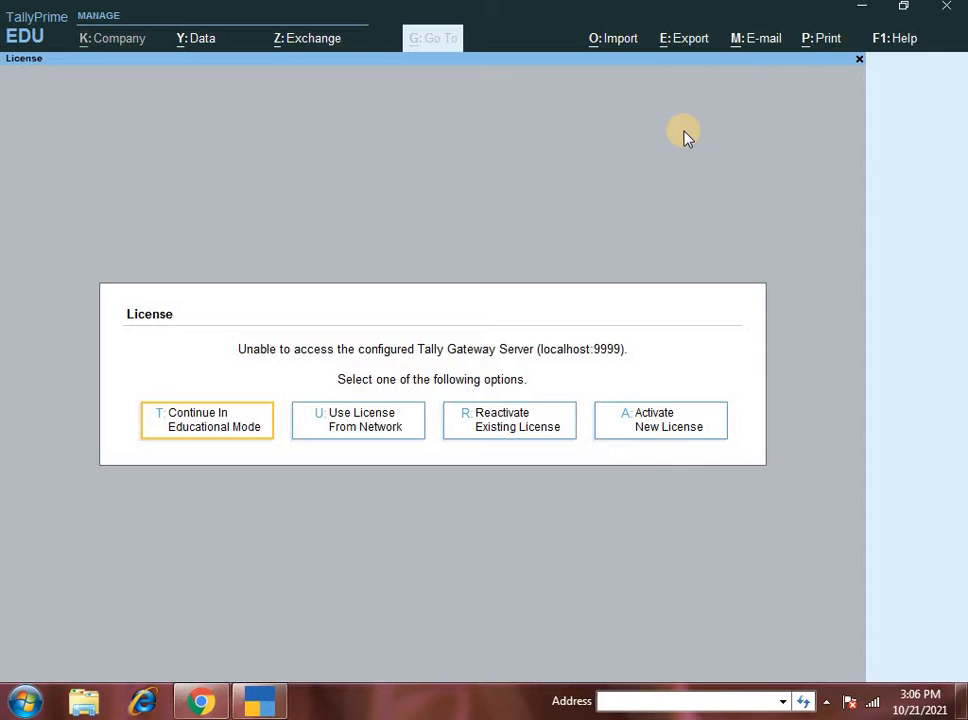
pyautogui.moveTo(188, 440)
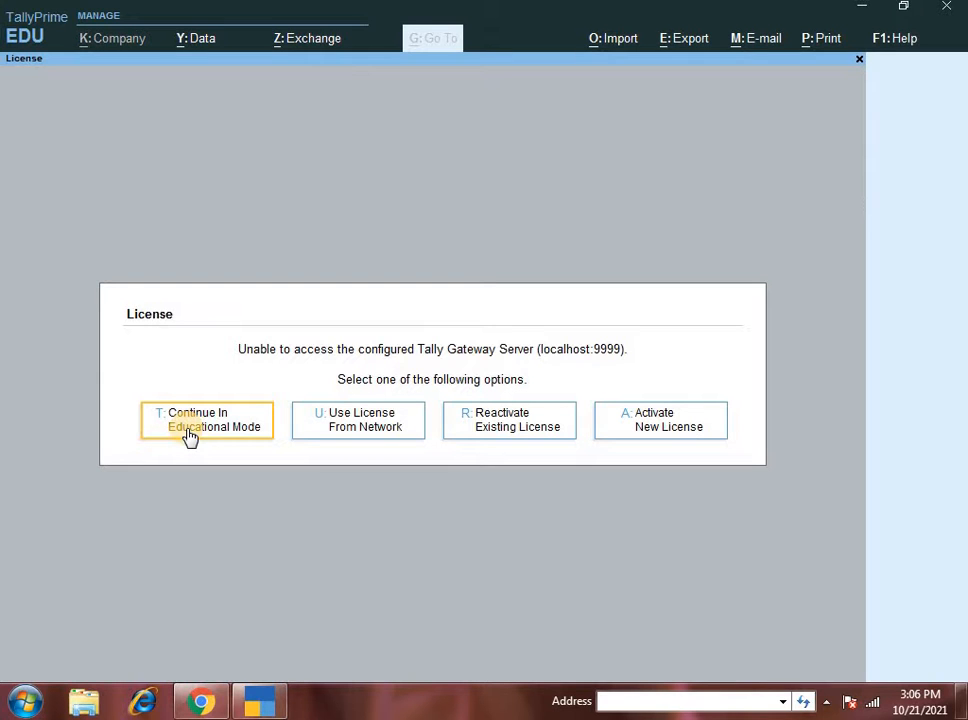
pyautogui.click(206, 420)
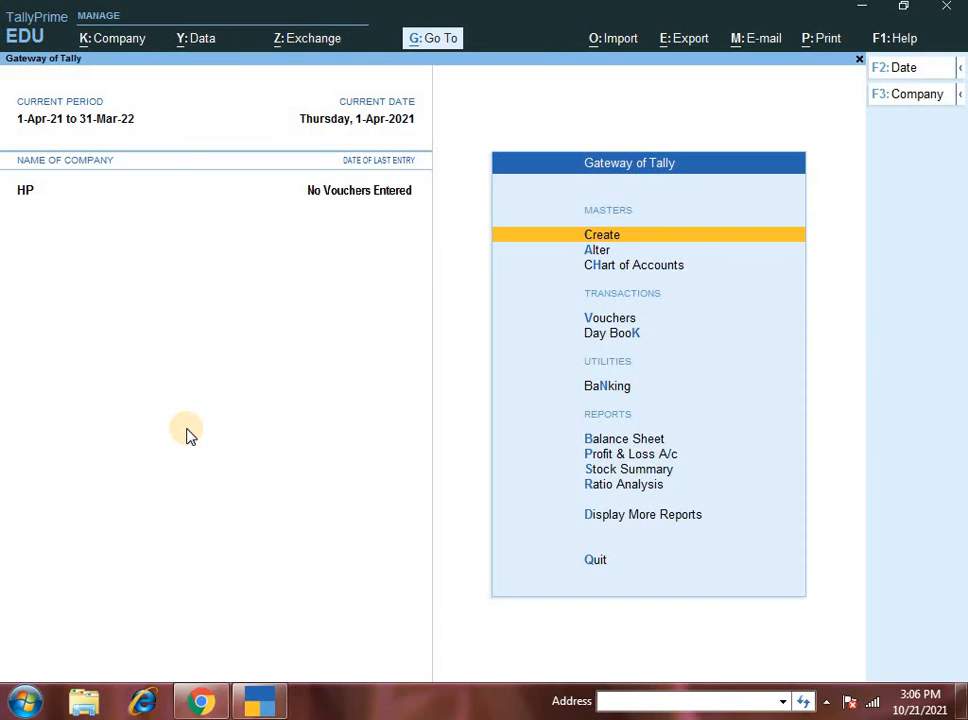
pyautogui.click(112, 38)
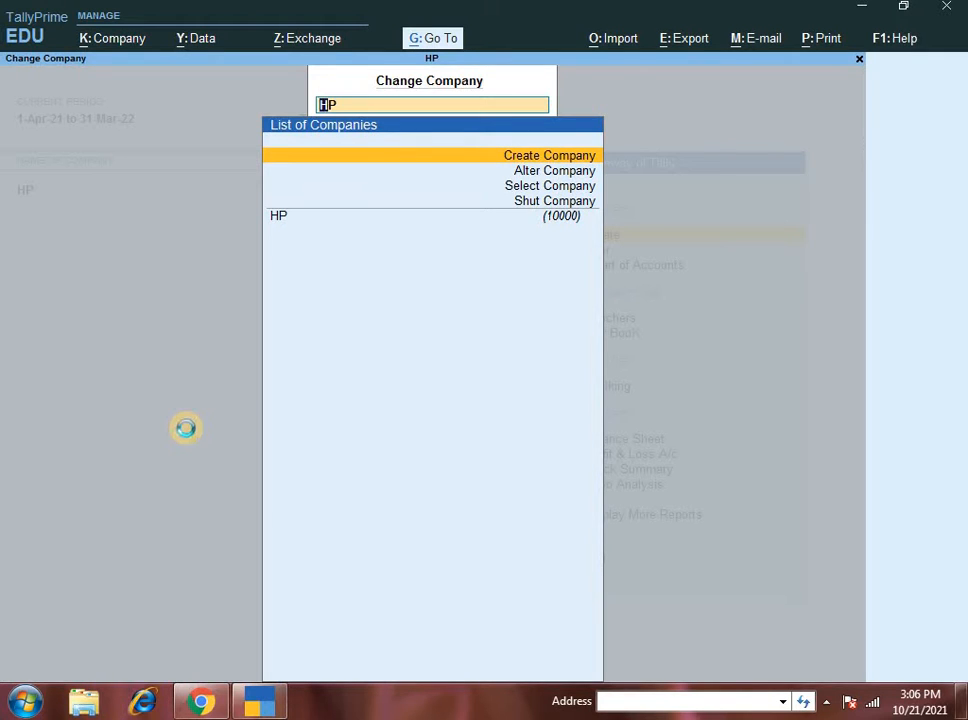
pyautogui.click(548, 156)
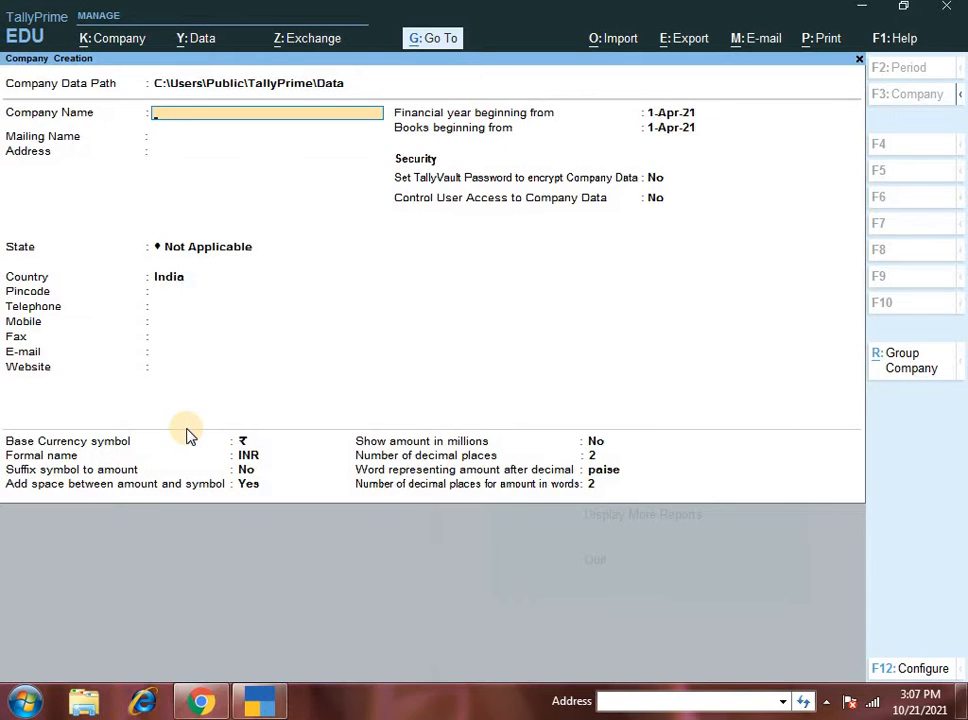
# - Enter the company name 'CADD Nest', letting the mailing name fill to match
pyautogui.write('CADD')
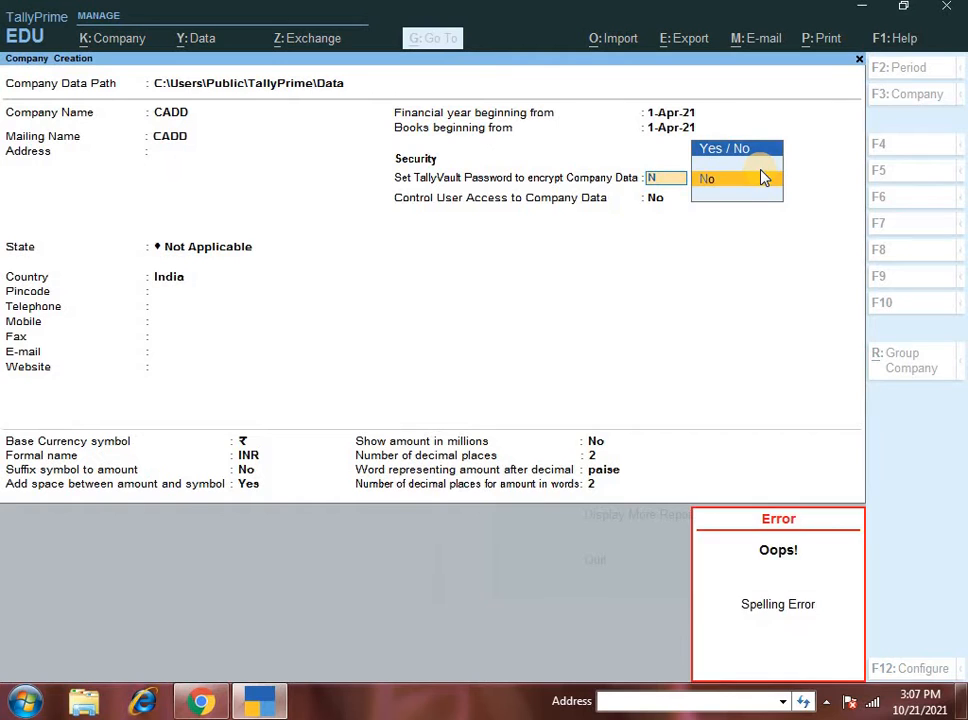
pyautogui.click(708, 178)
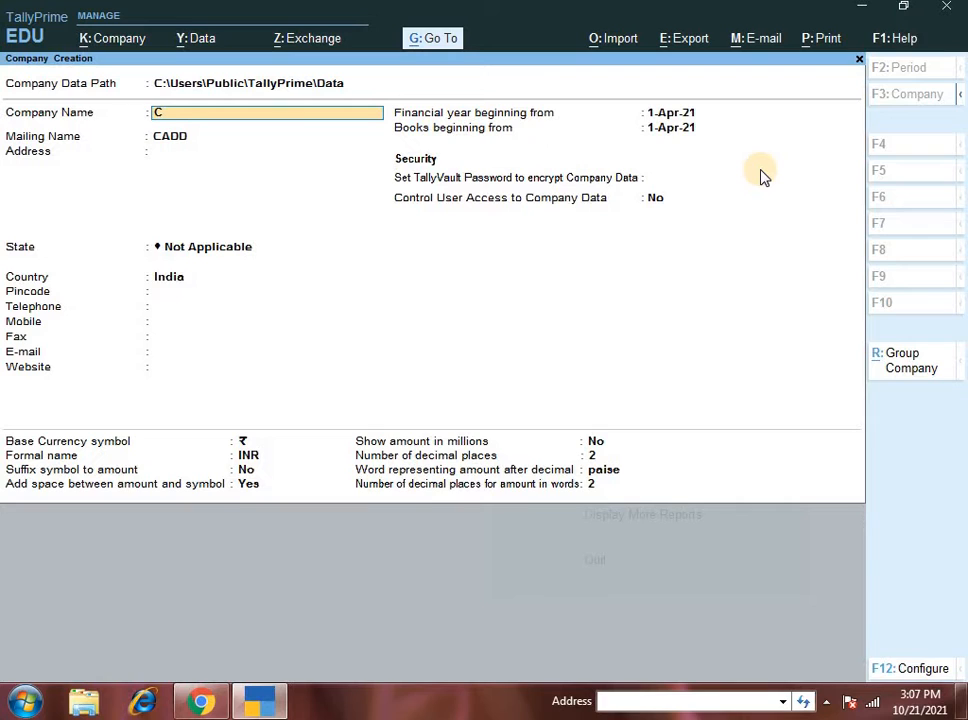
pyautogui.write('ADD Nest')
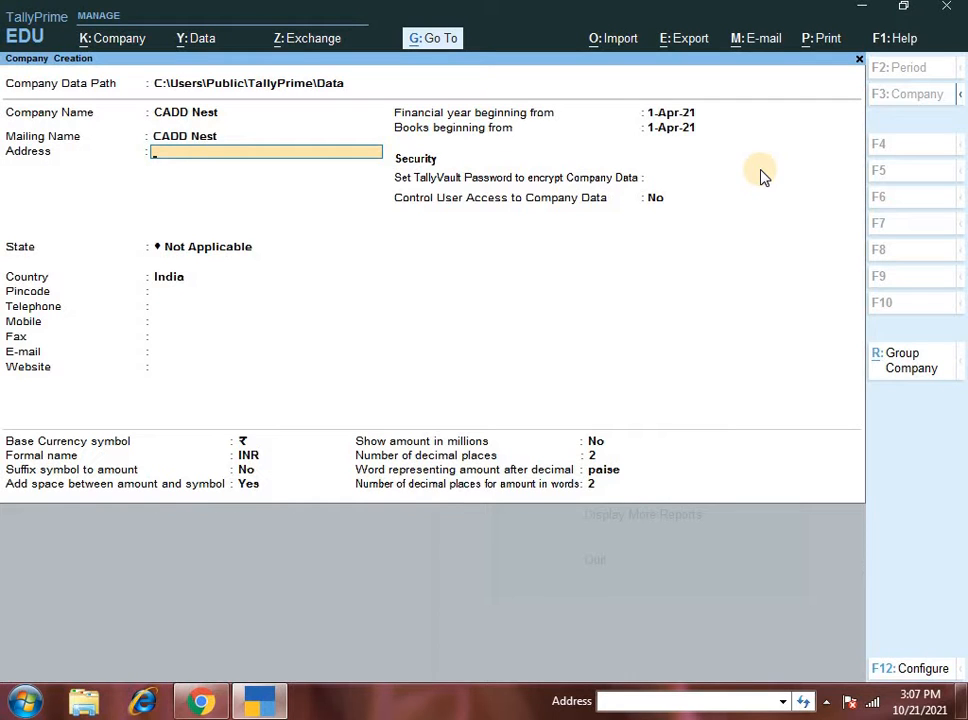
# - Choose Karnataka from the List of States
pyautogui.click(234, 246)
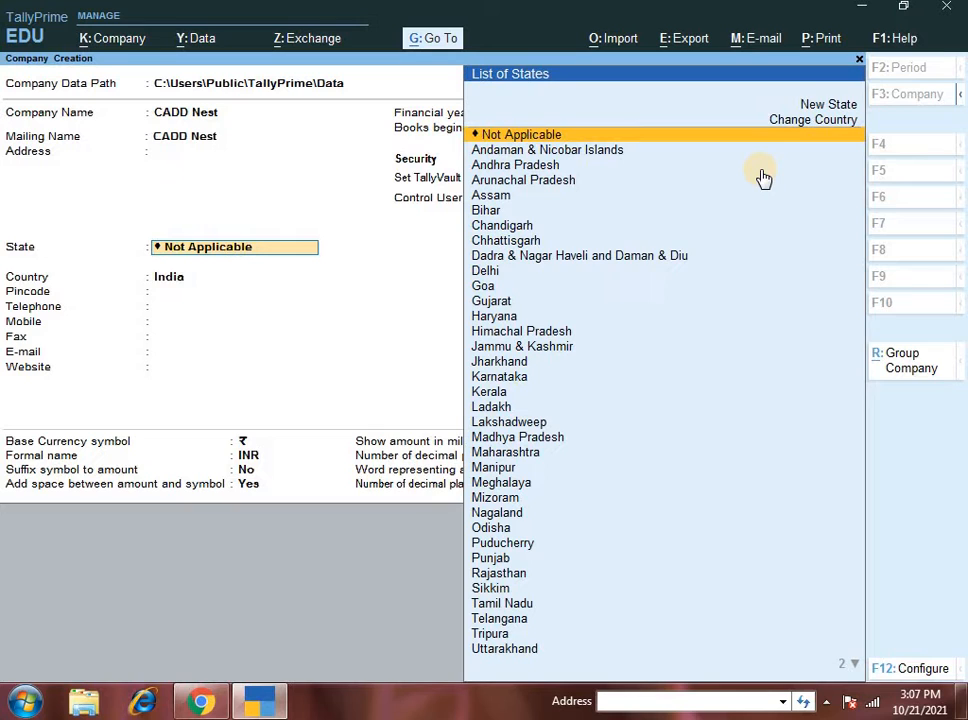
pyautogui.write('Ka')
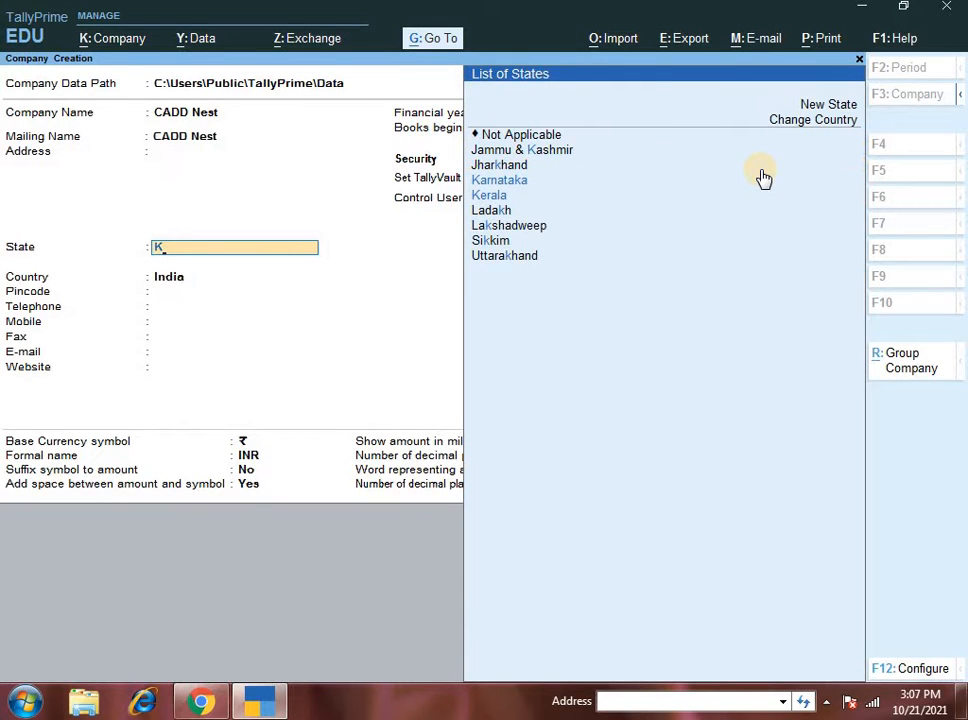
pyautogui.click(500, 180)
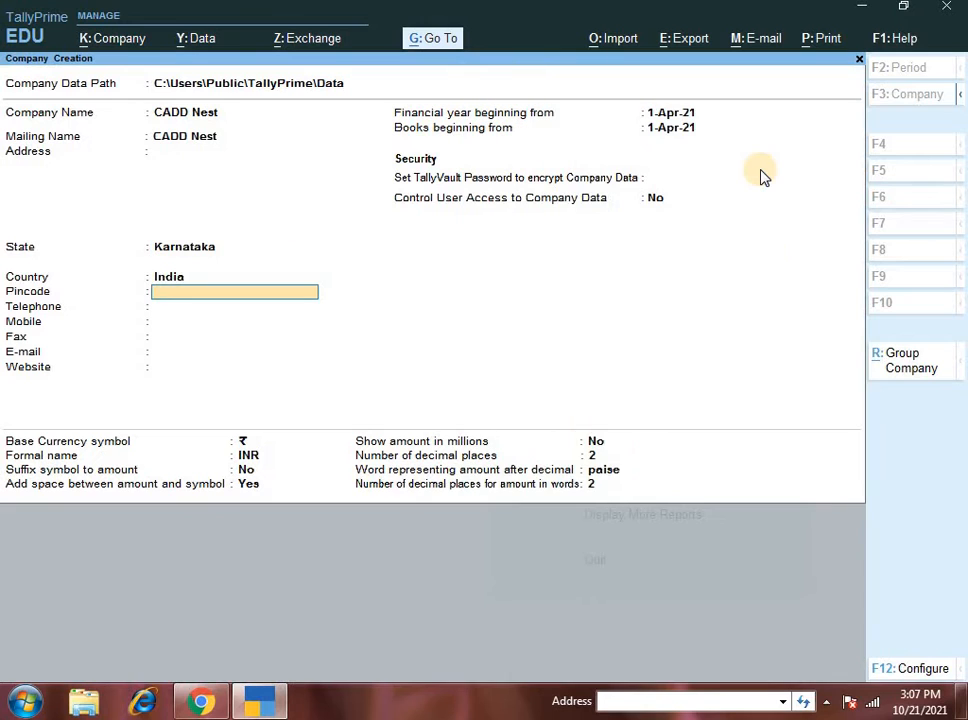
# - Set the country back to India after briefly picking Indonesia from the List of Countries
pyautogui.click(234, 276)
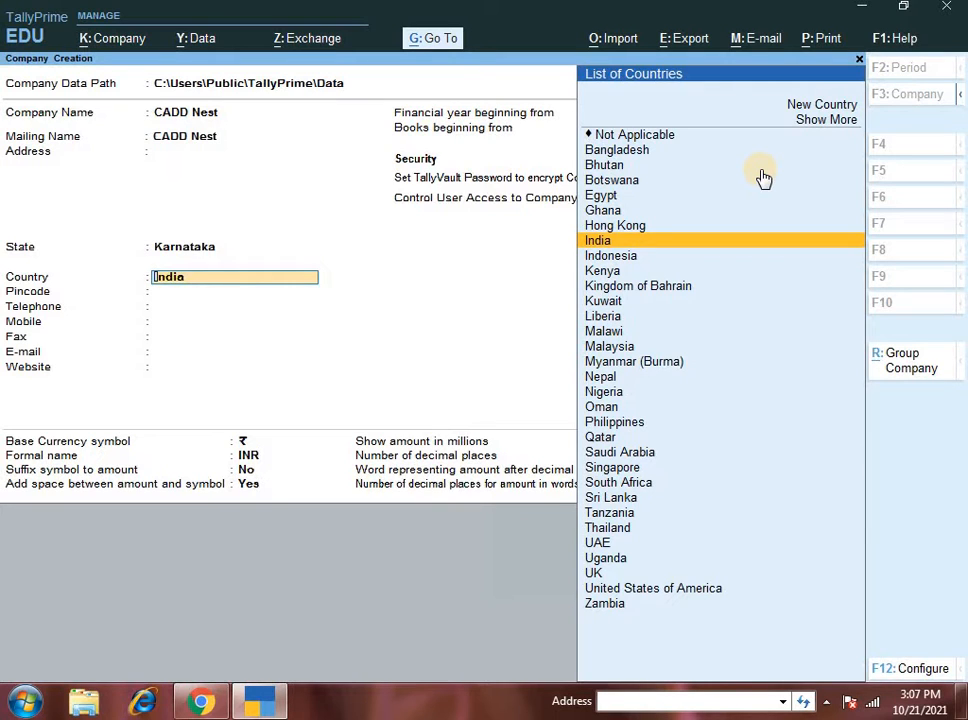
pyautogui.write('Us')
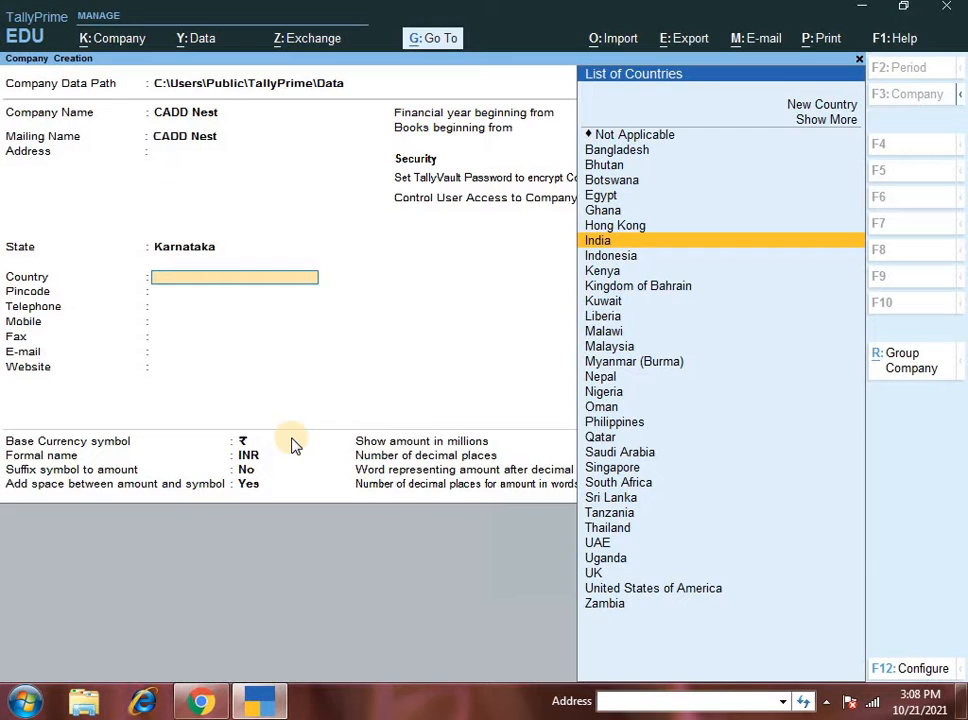
pyautogui.click(612, 256)
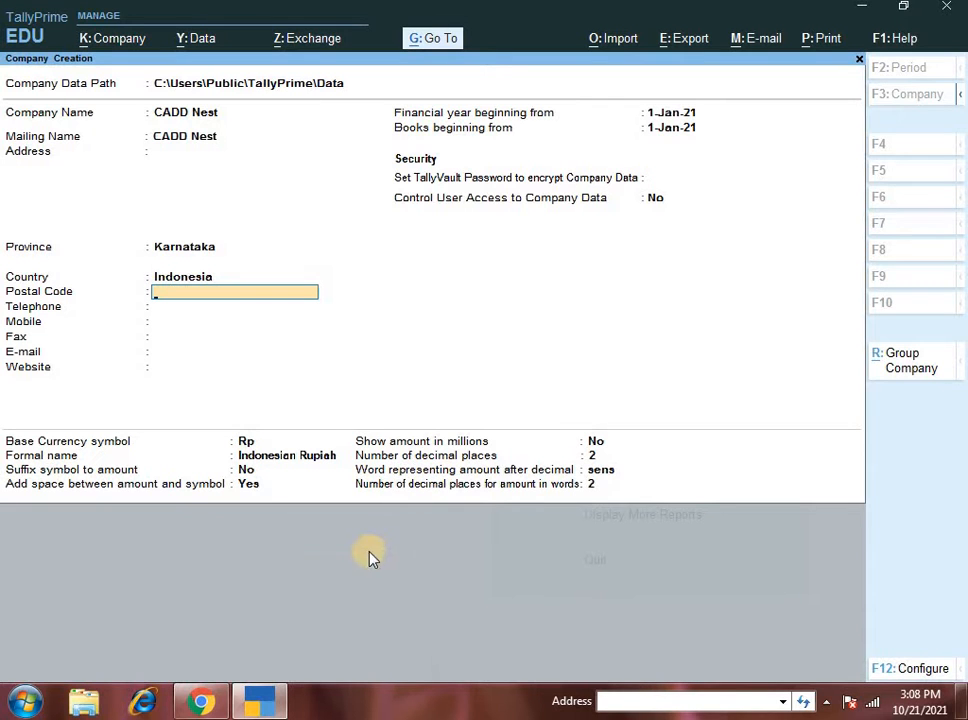
pyautogui.moveTo(590, 458)
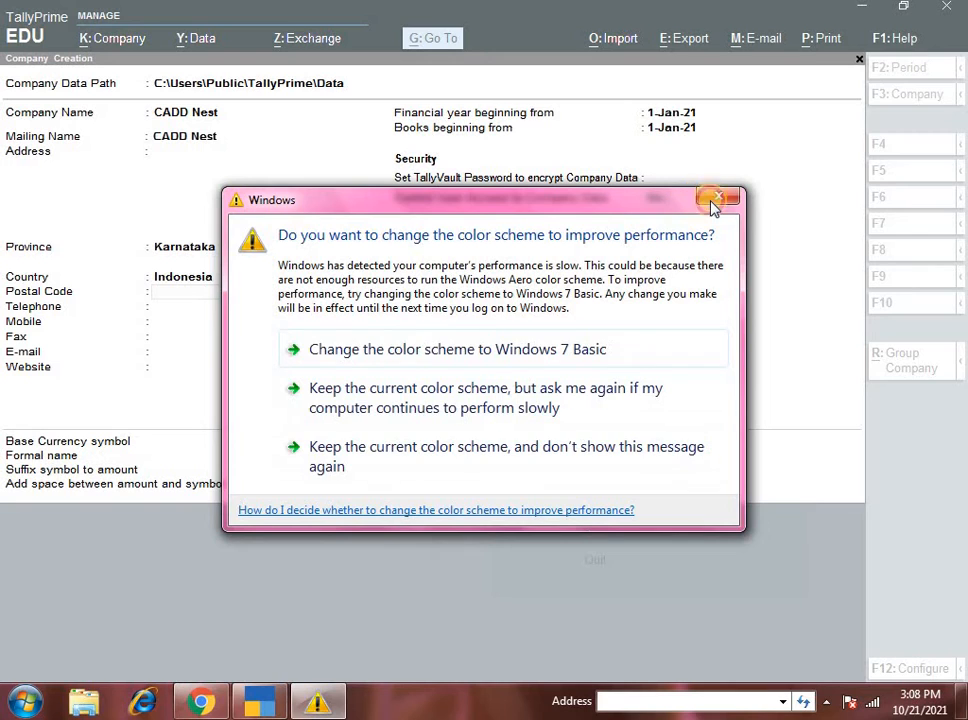
pyautogui.click(718, 198)
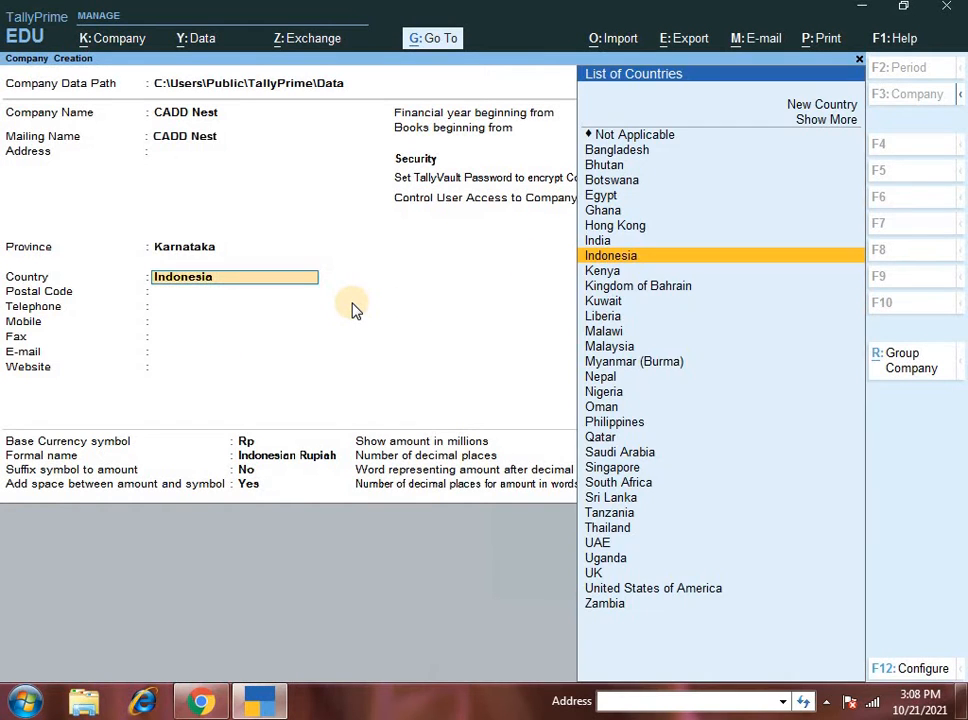
pyautogui.write('In')
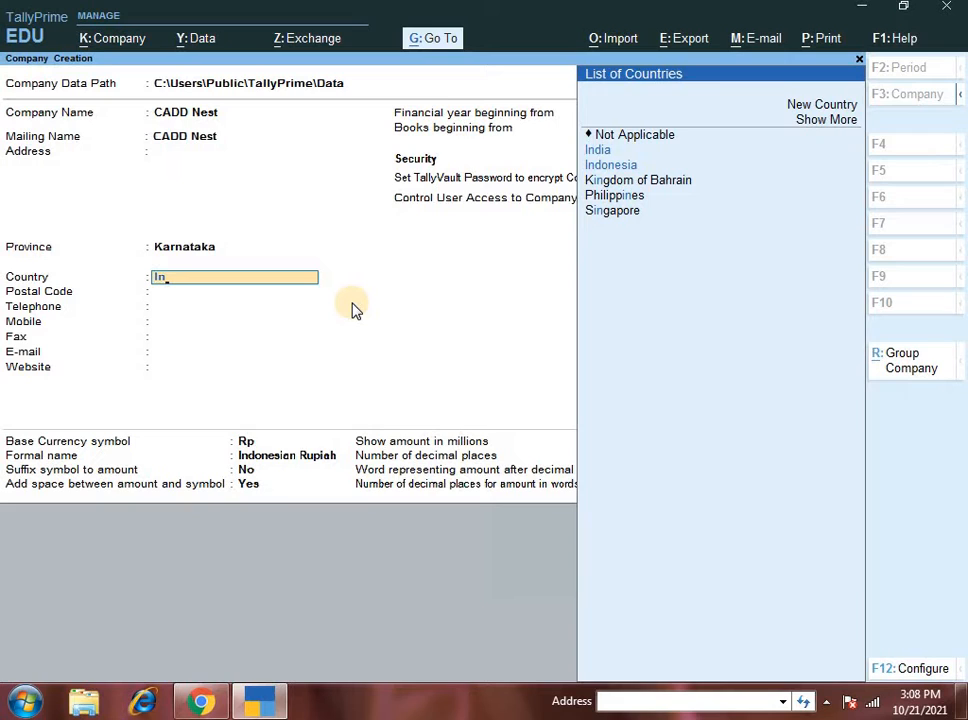
pyautogui.click(596, 148)
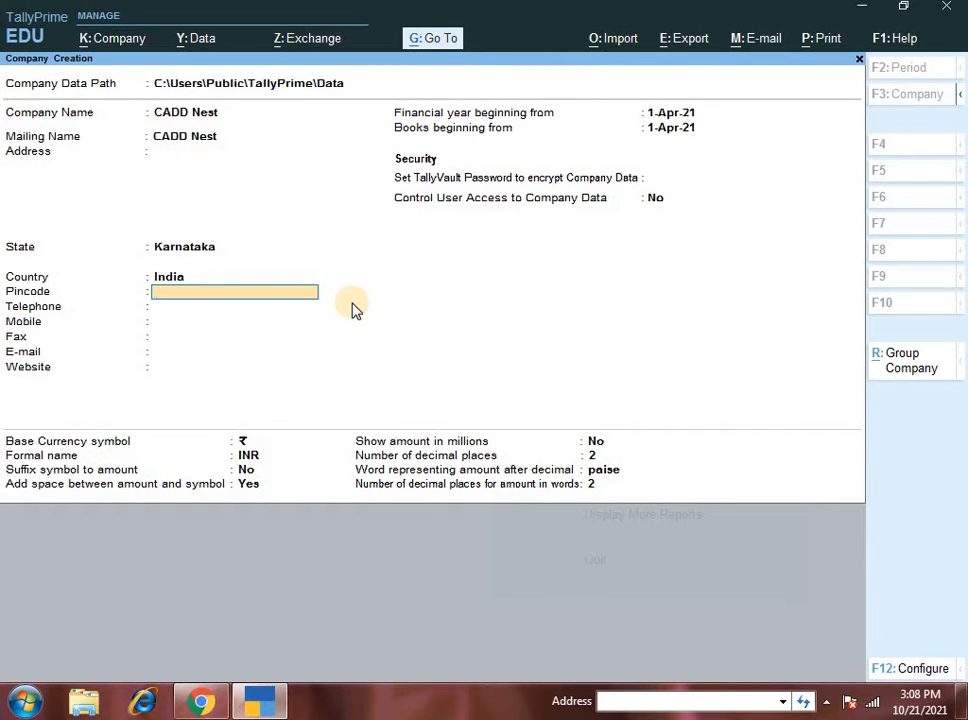
# - Enter pincode 560019 and telephone number 78987987
pyautogui.write('560019')
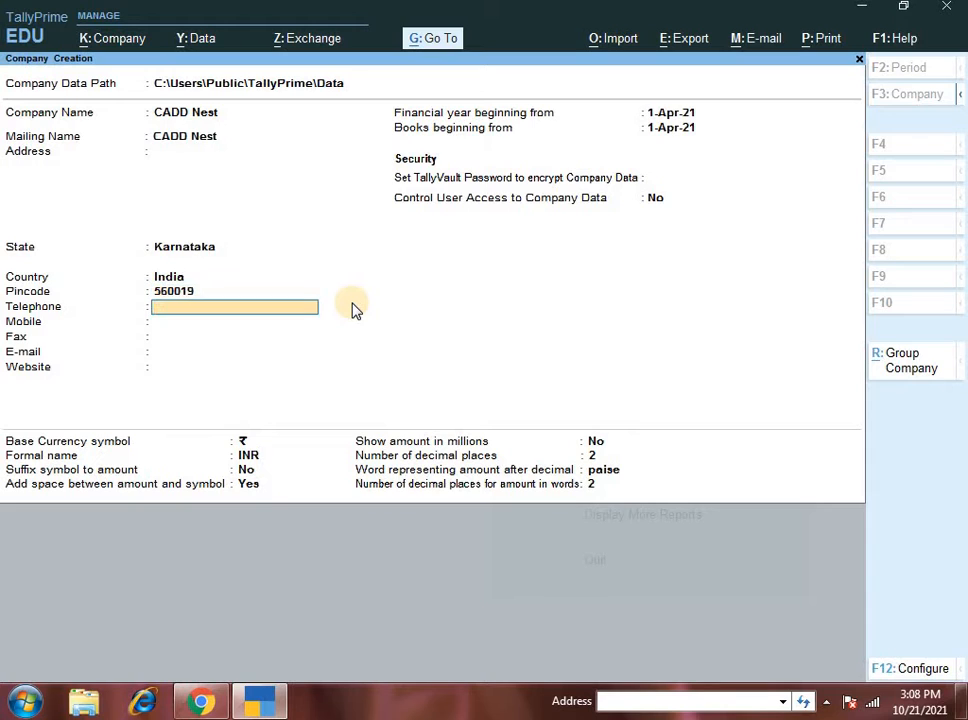
pyautogui.write('78987987')
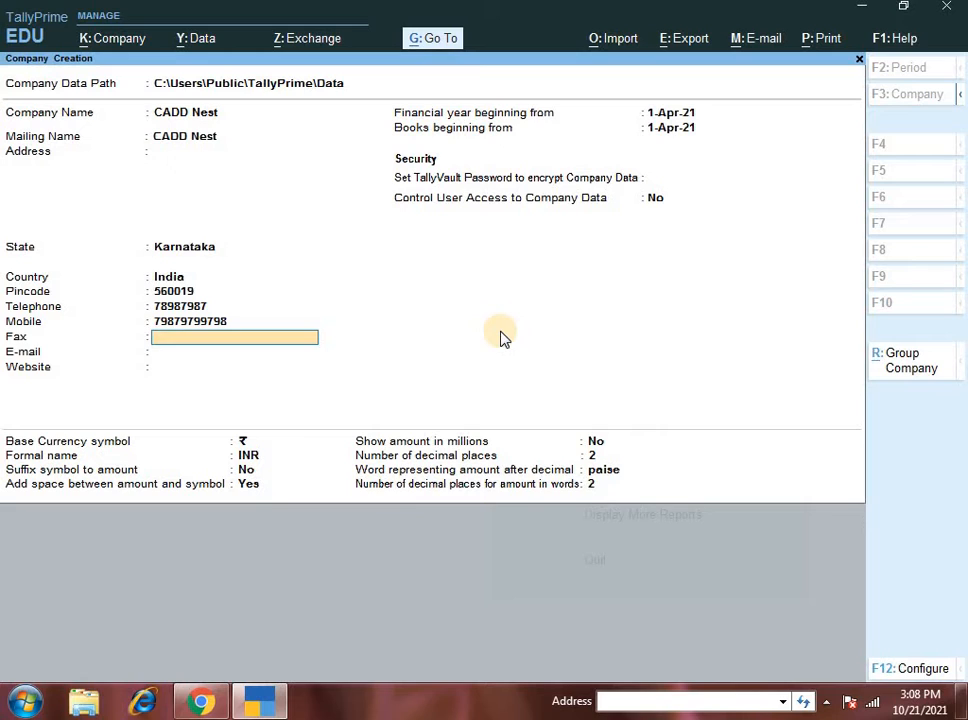
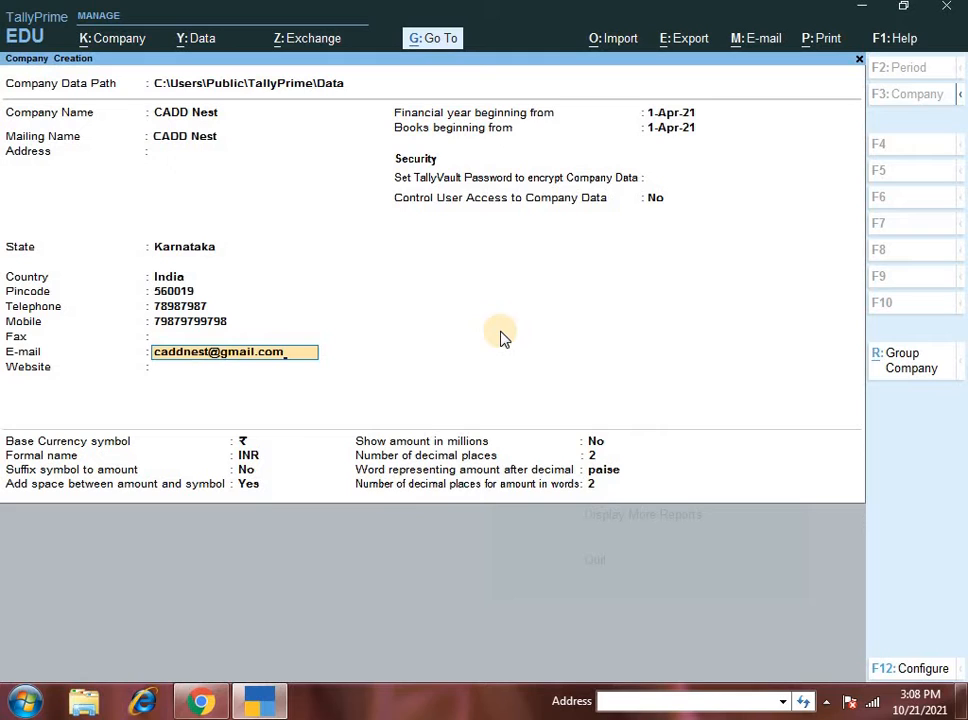
pyautogui.write('ww')
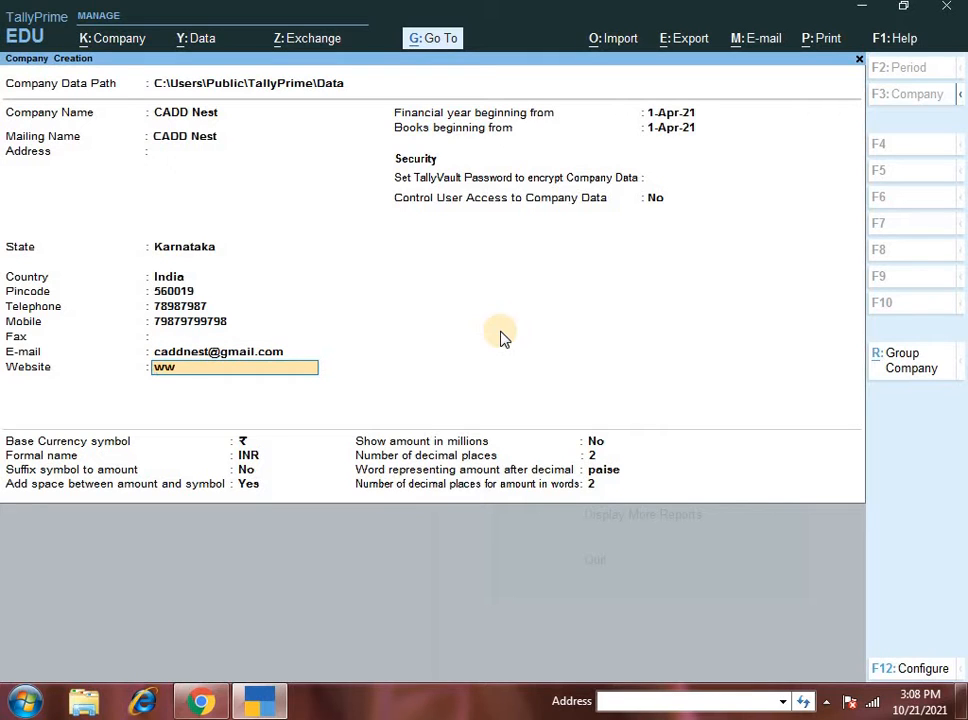
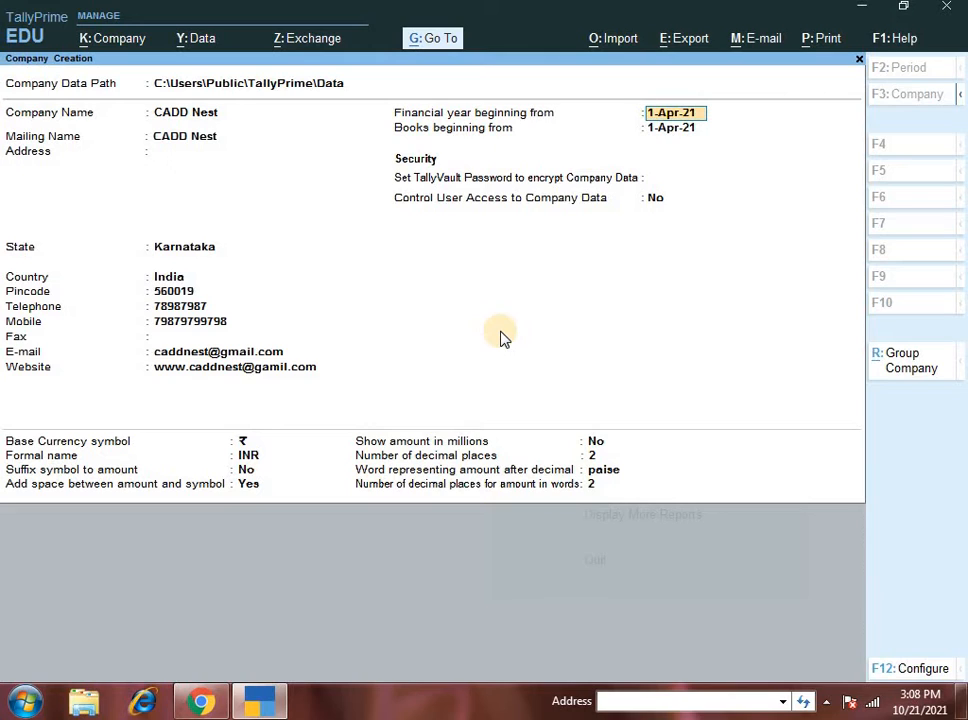
# - Keep financial year and books beginning 1-Apr-21 and leave TallyVault set to No
pyautogui.write('1-4-20')
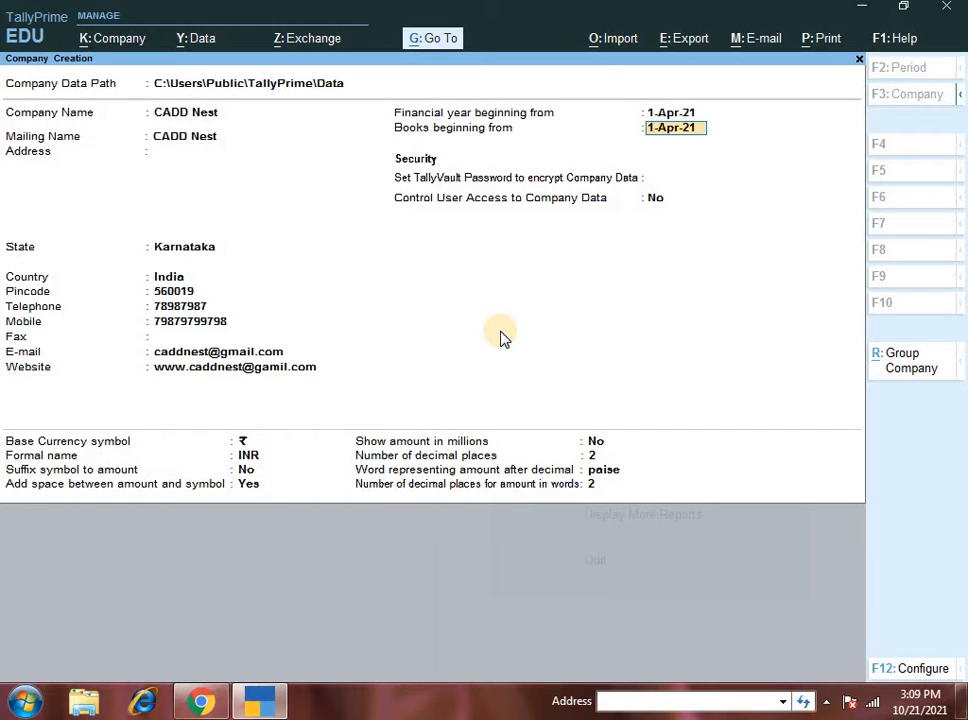
pyautogui.press('Up')
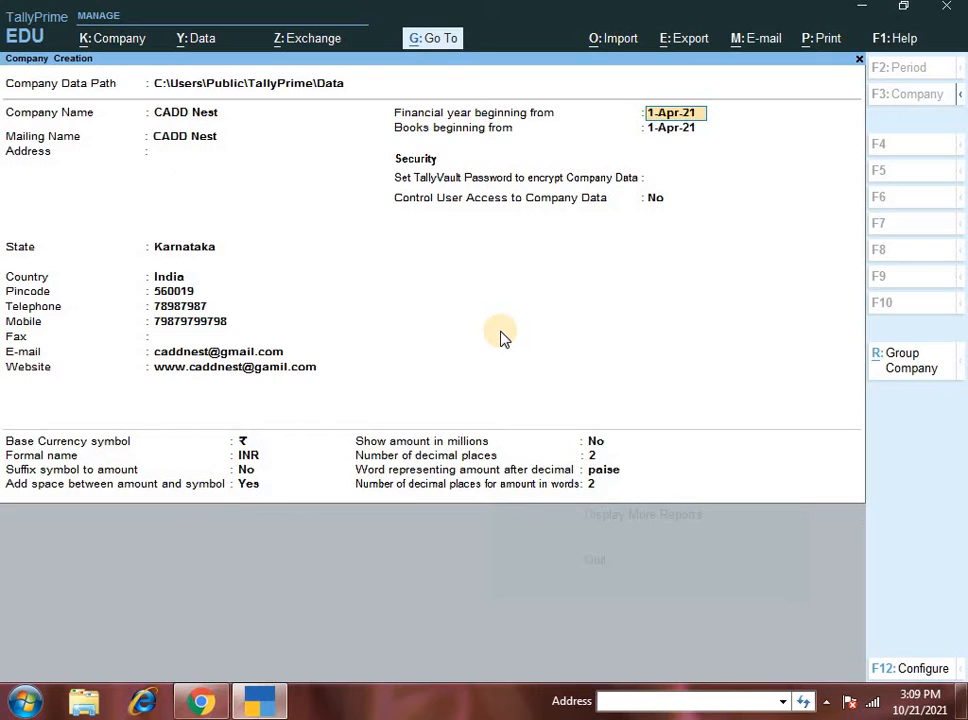
pyautogui.press('enter')
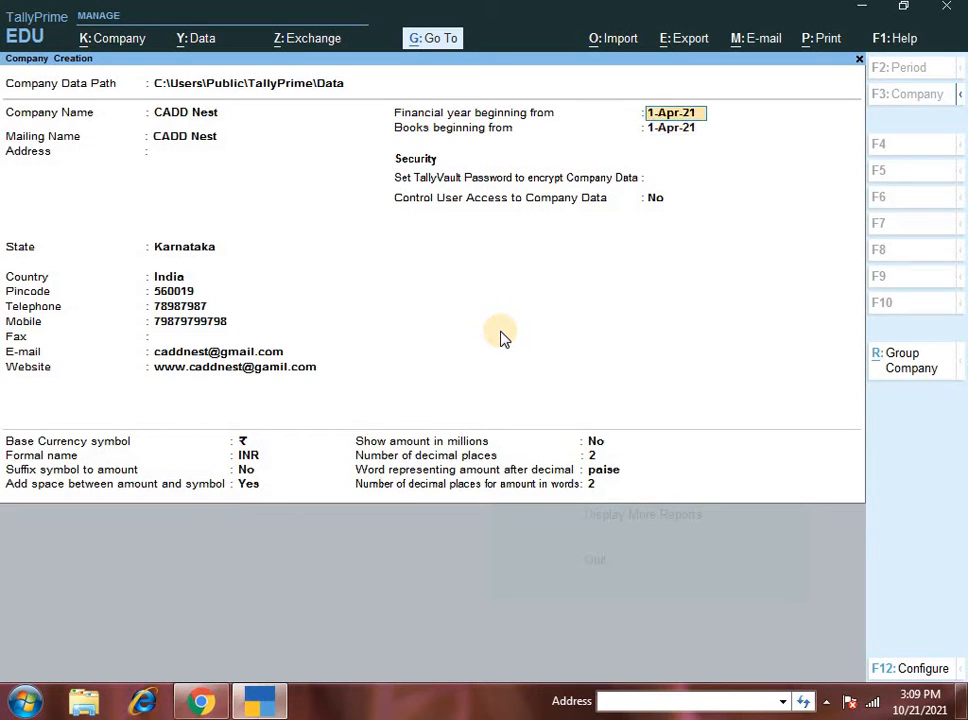
pyautogui.write('25')
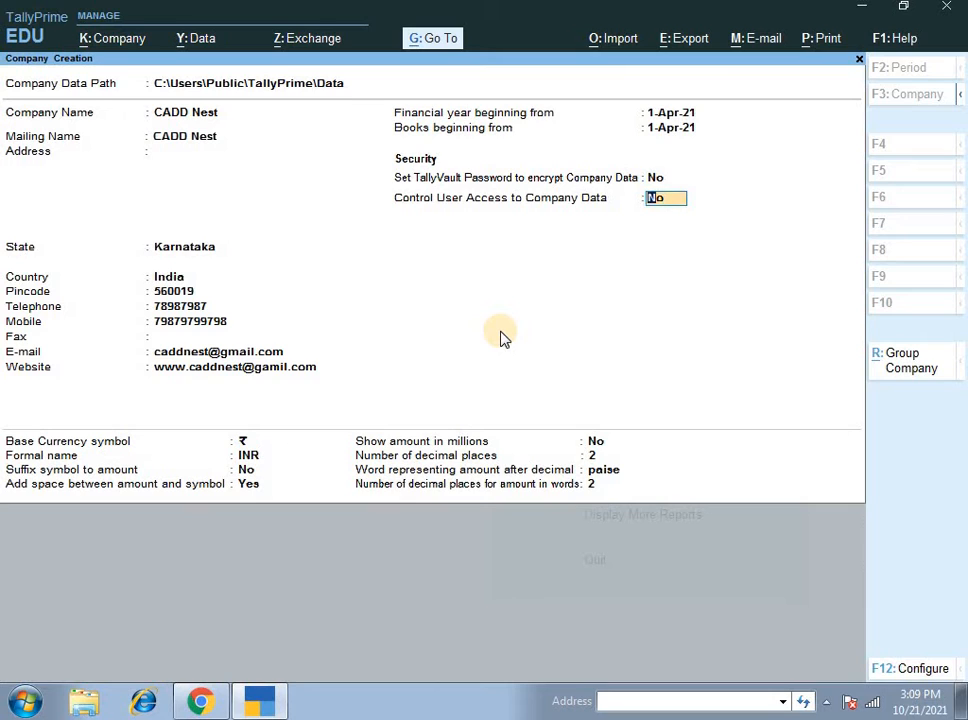
# - Set TallyVault Password to Yes to enable encryption and user access control
pyautogui.write('y')
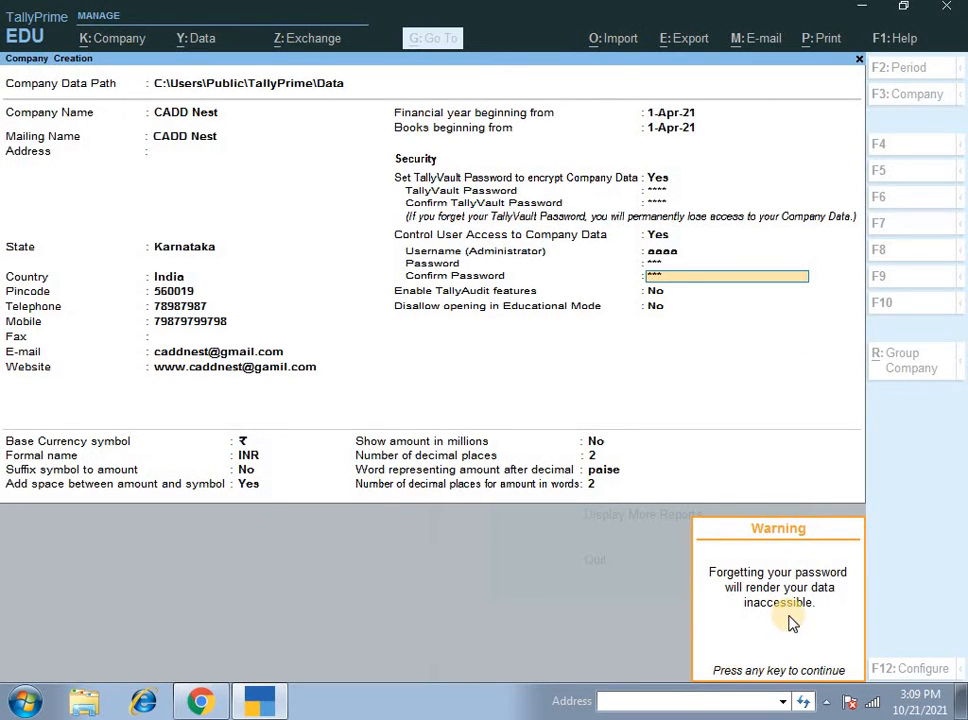
pyautogui.moveTo(726, 590)
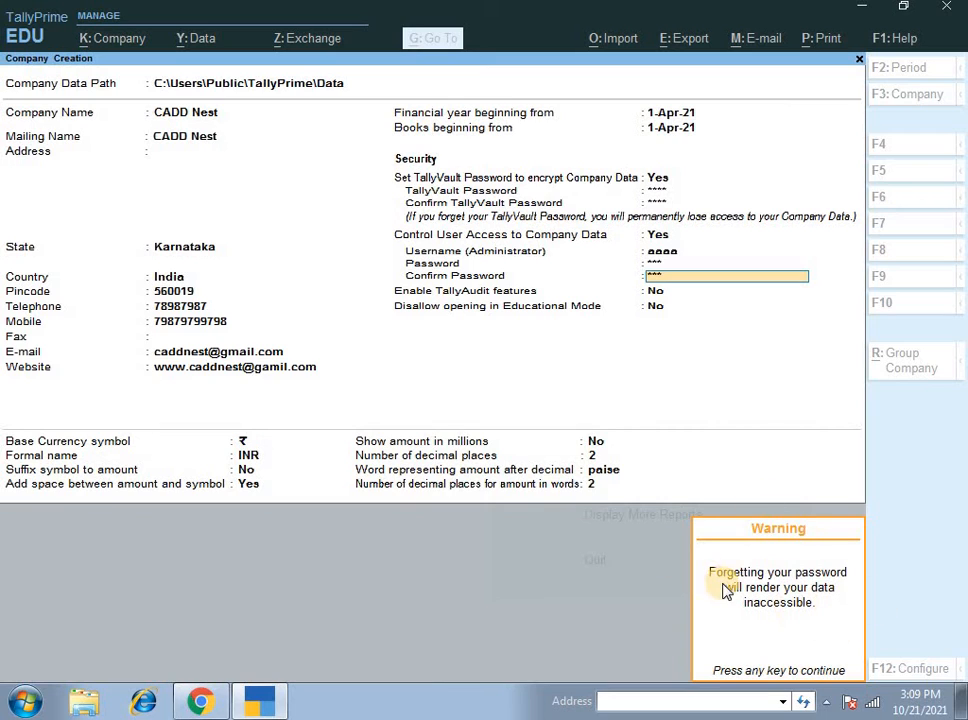
pyautogui.moveTo(696, 380)
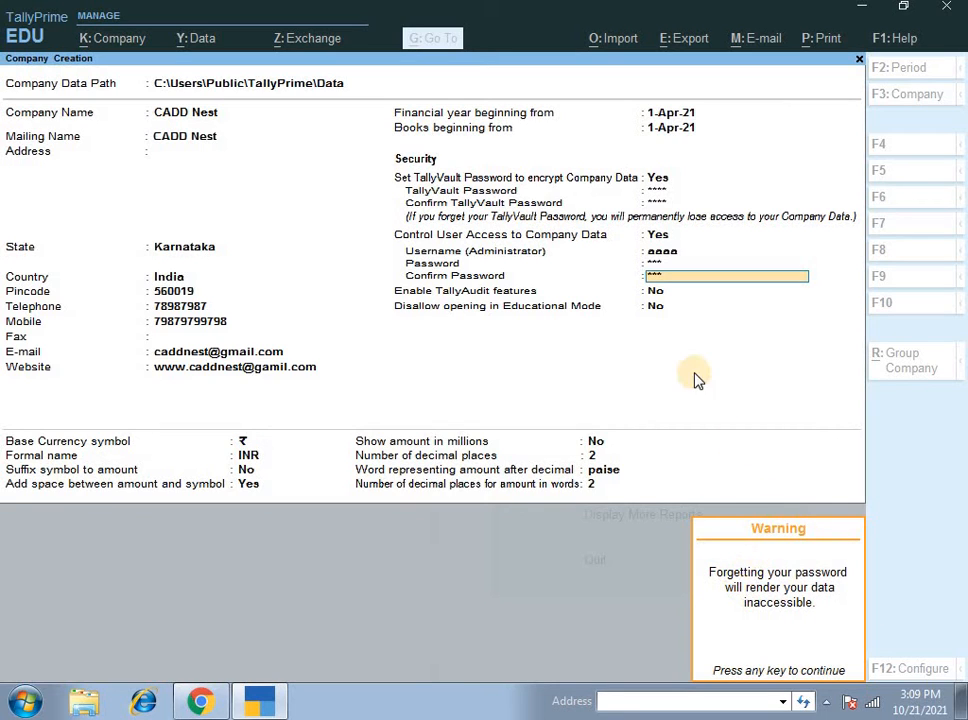
pyautogui.moveTo(676, 344)
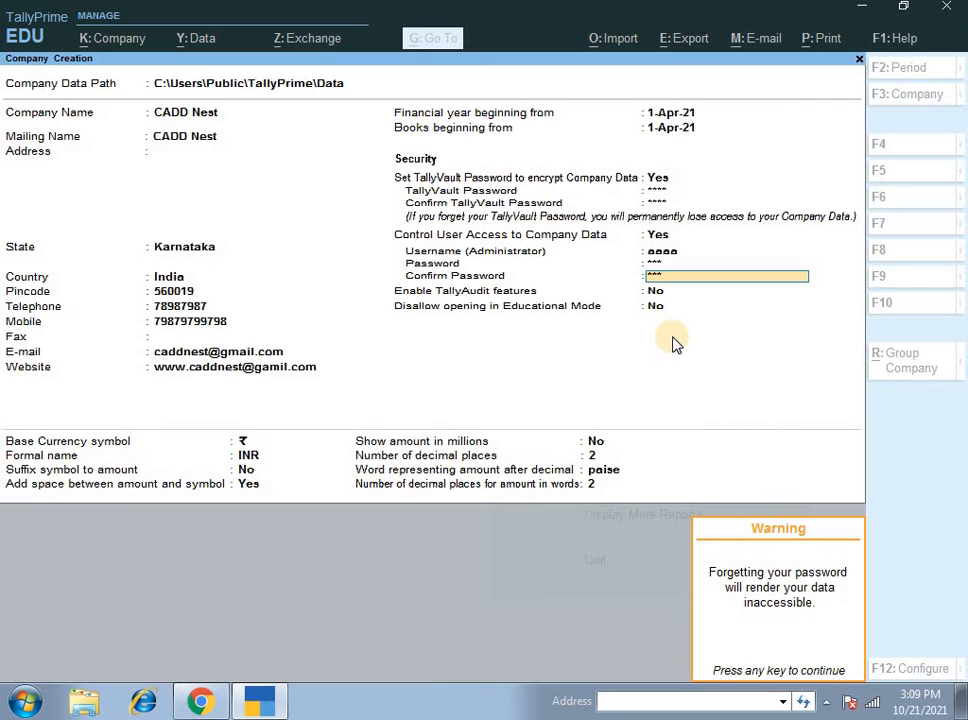
pyautogui.moveTo(790, 548)
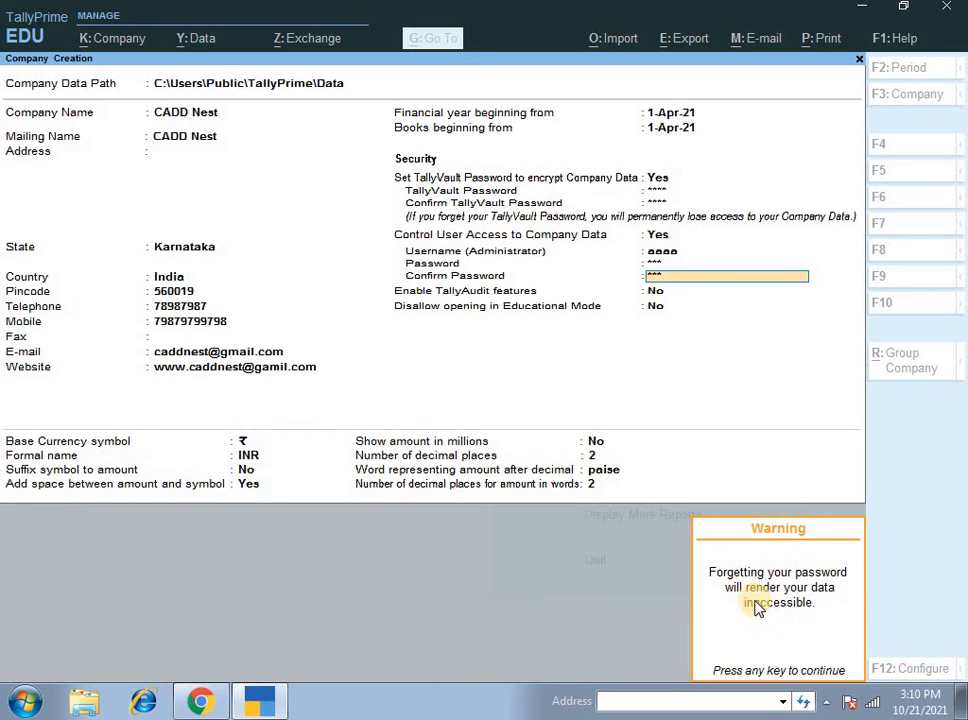
pyautogui.moveTo(858, 598)
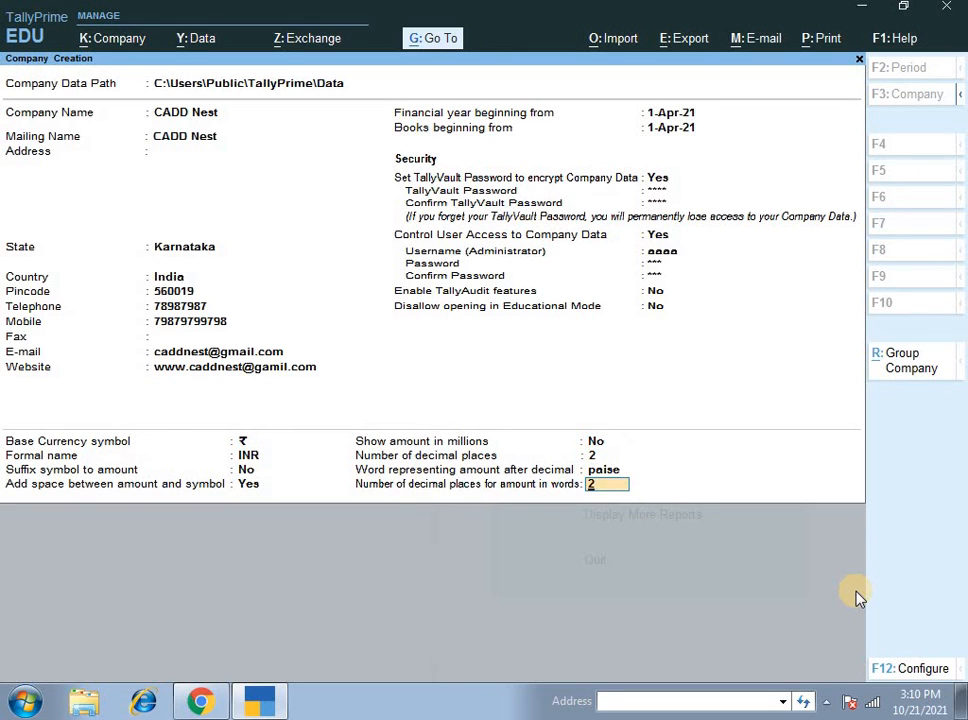
pyautogui.press('enter')
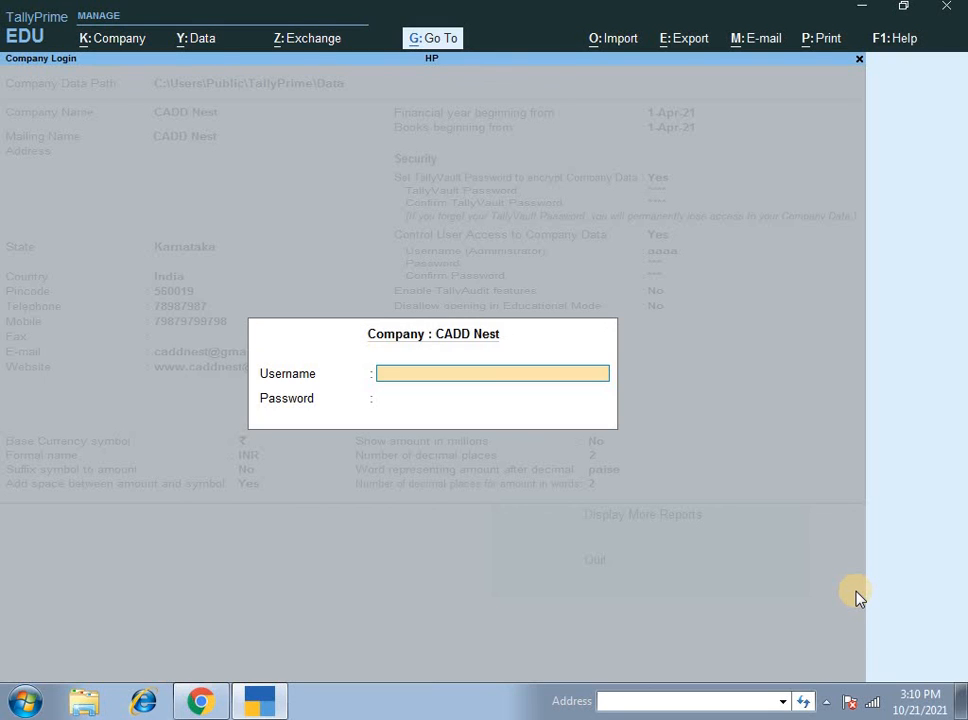
pyautogui.write('aaaa')
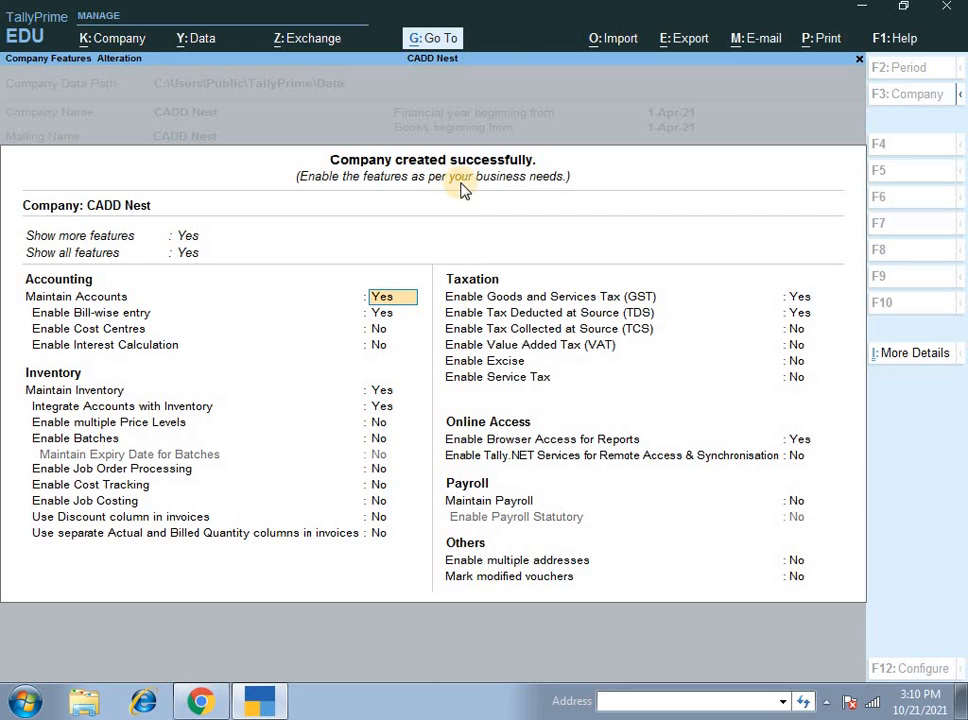
pyautogui.moveTo(570, 308)
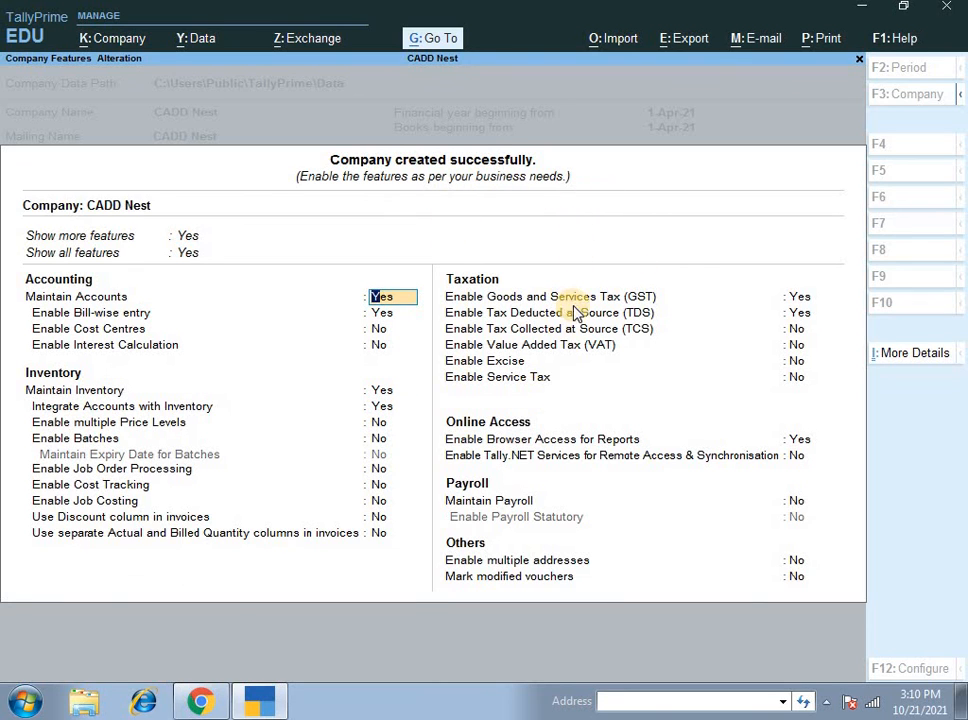
pyautogui.moveTo(616, 376)
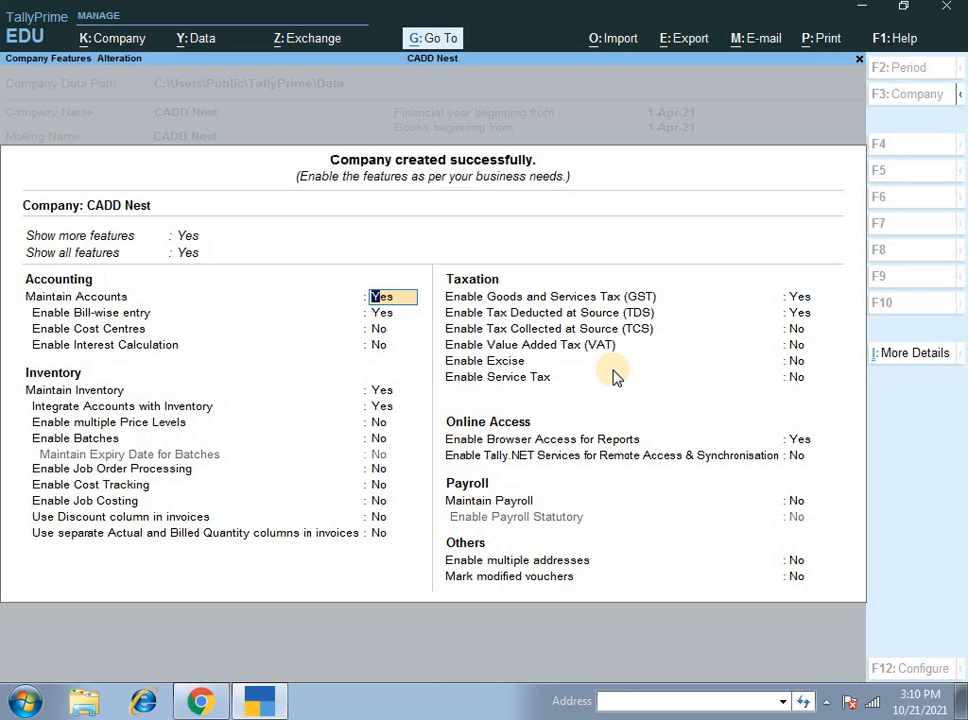